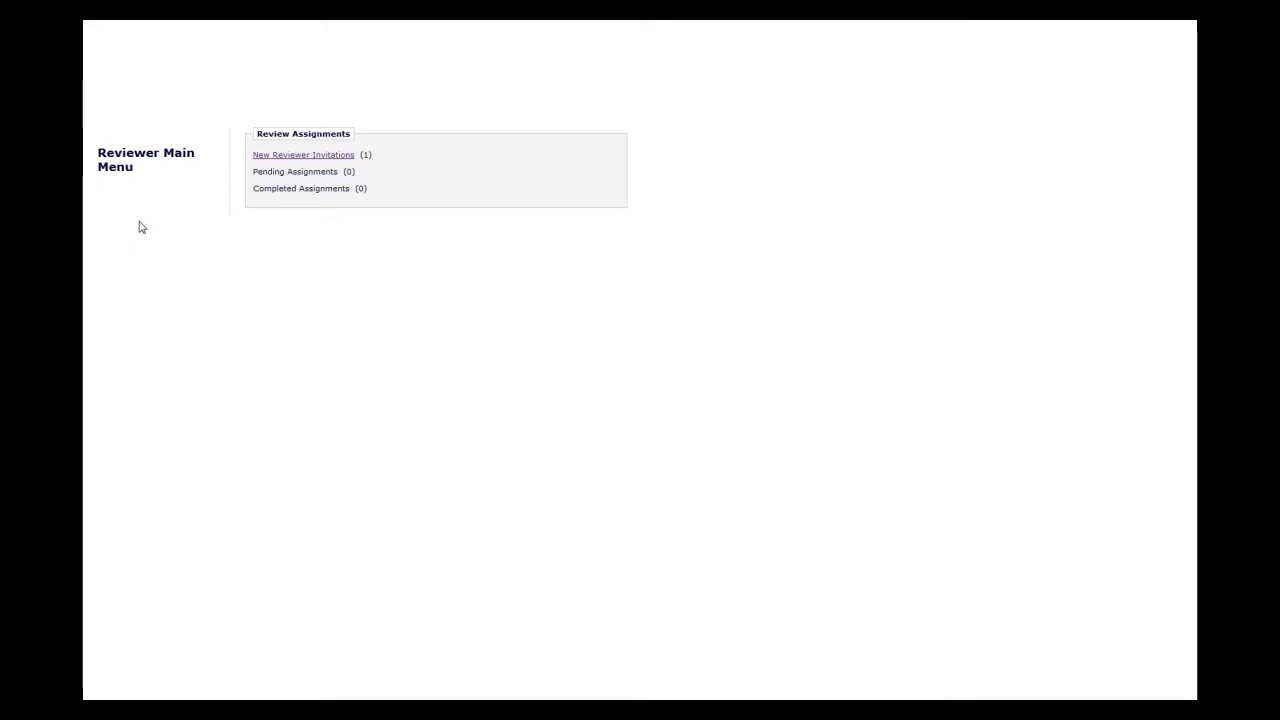
pyautogui.moveTo(292, 160)
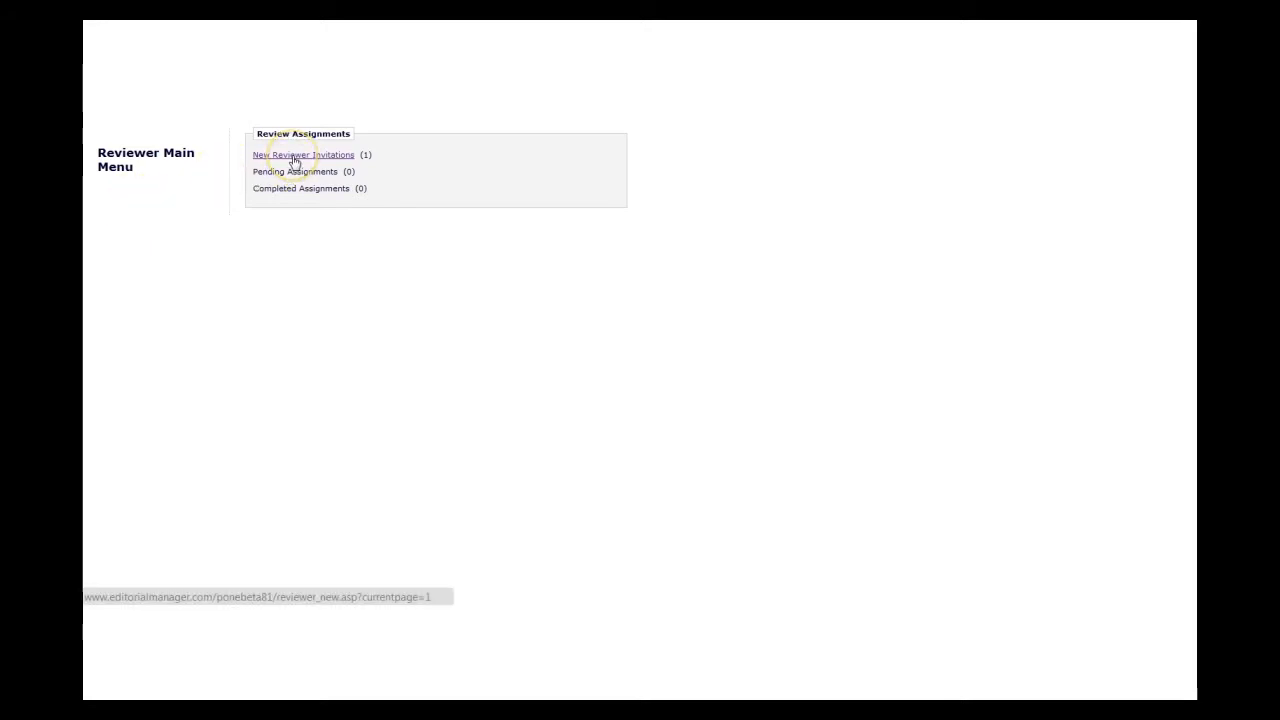
pyautogui.click(296, 156)
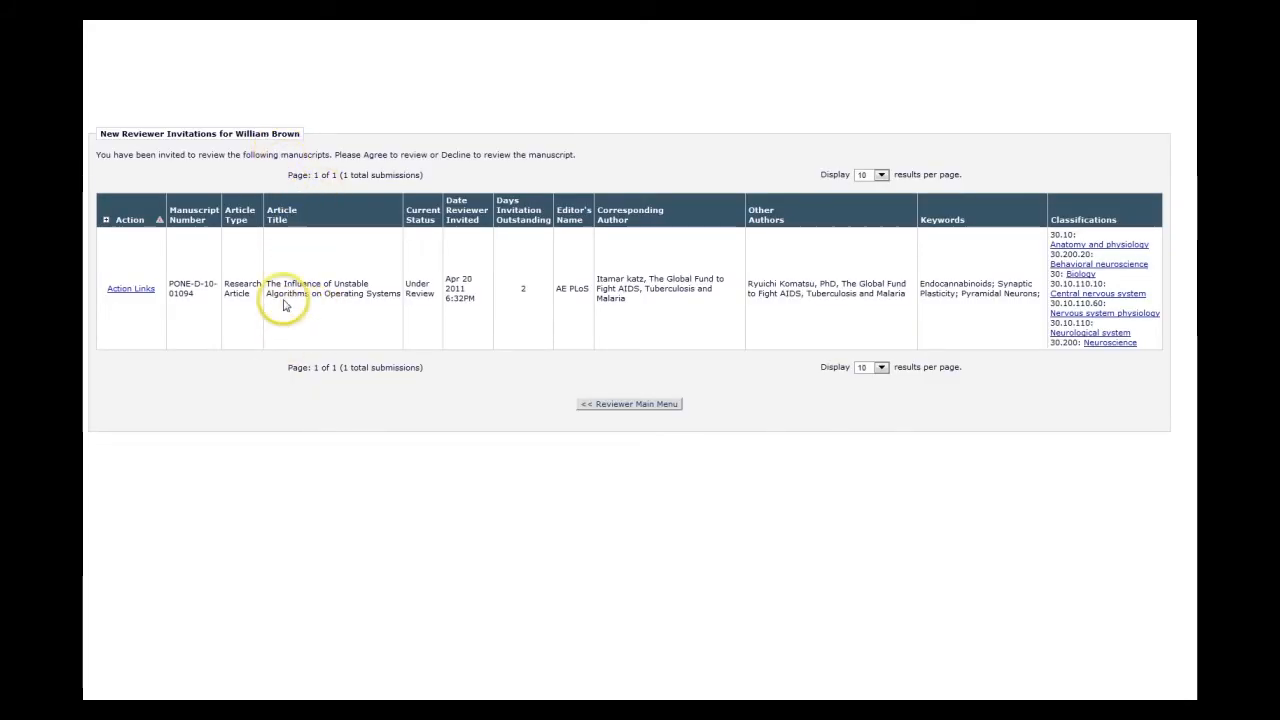
pyautogui.moveTo(120, 288)
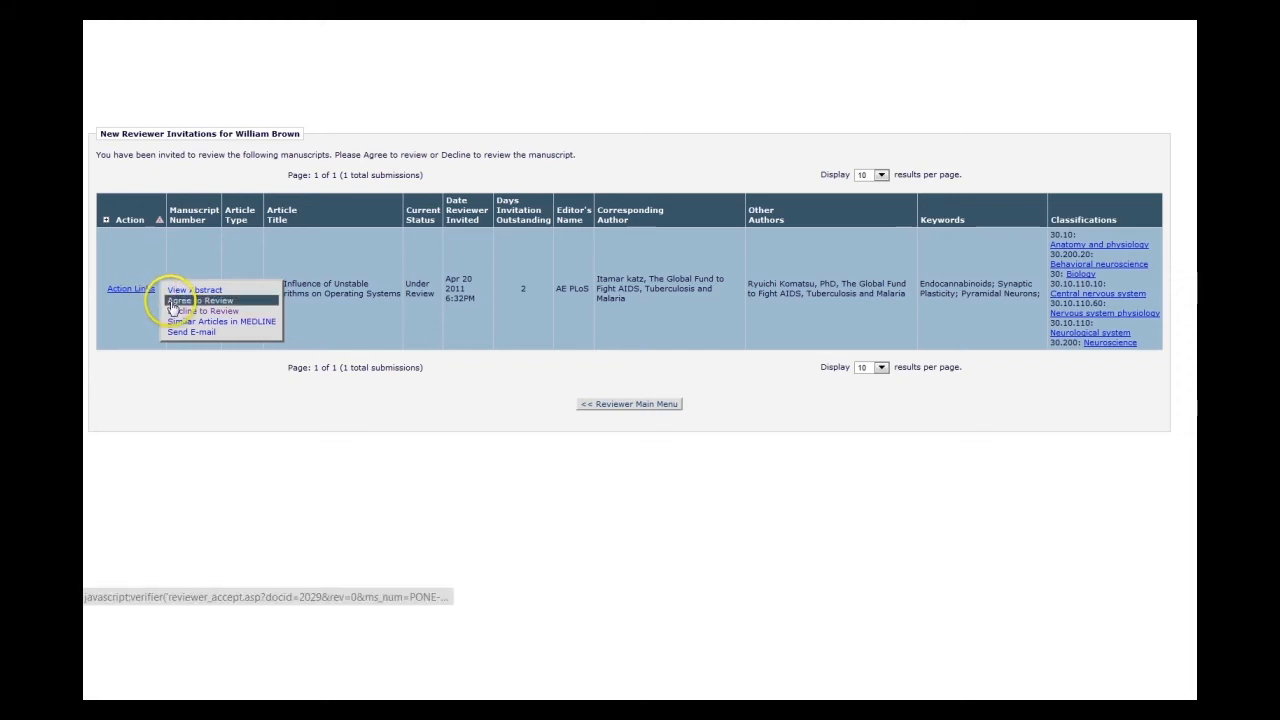
pyautogui.moveTo(196, 310)
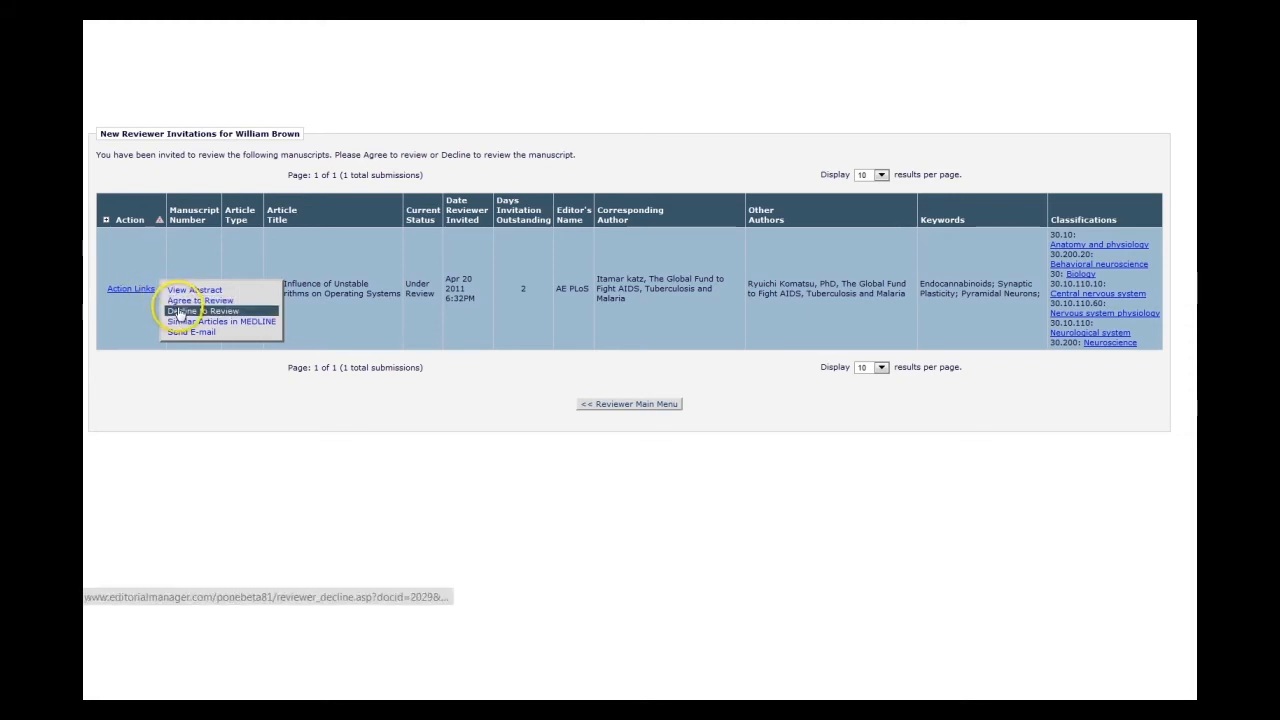
pyautogui.moveTo(196, 300)
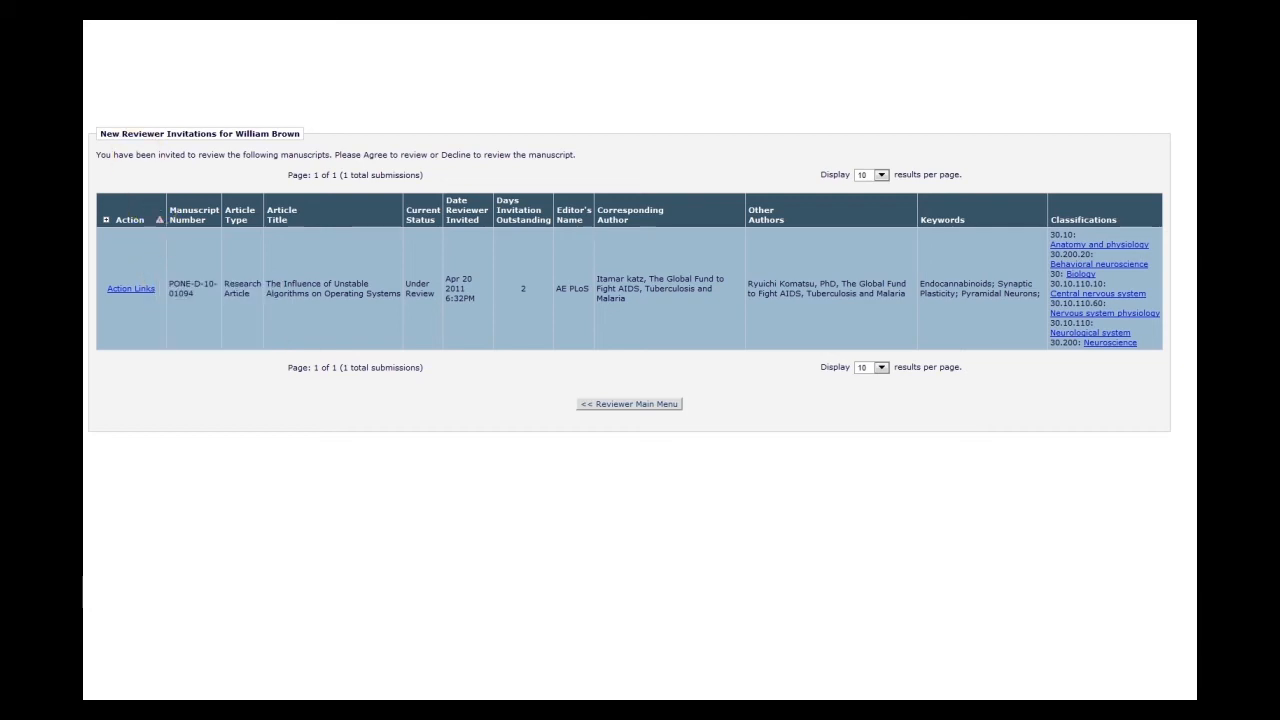
# Return from the invitation list to the Reviewer Main Menu.
pyautogui.click(628, 404)
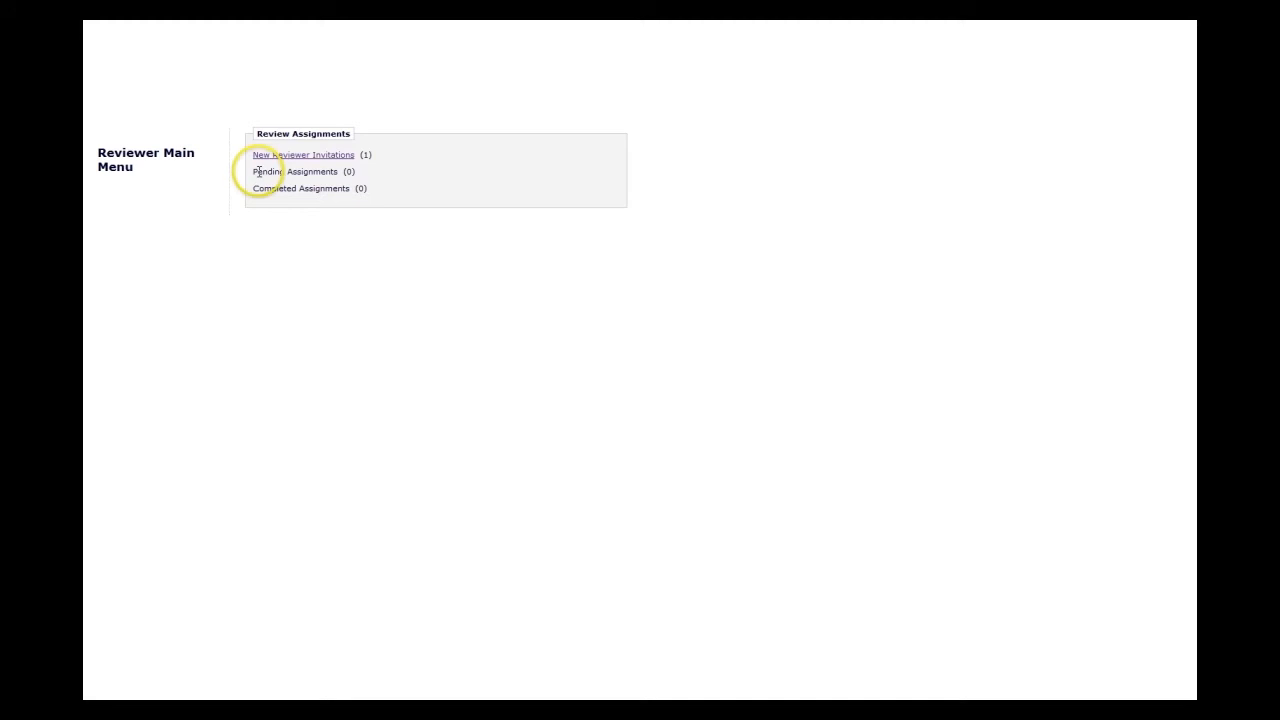
# Bring the New Reviewer Invitations list back up to act on the manuscript.
pyautogui.click(304, 156)
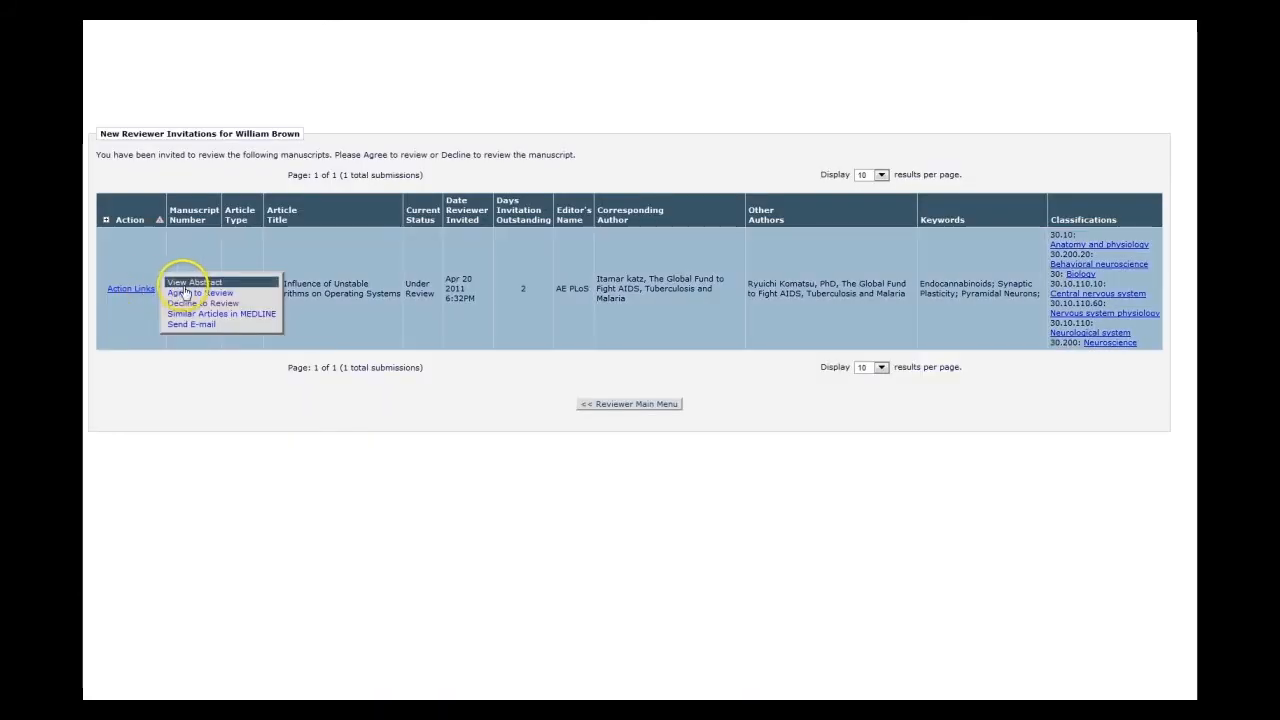
# Decline to review the manuscript with the reason "decline" and submit the response.
pyautogui.click(200, 304)
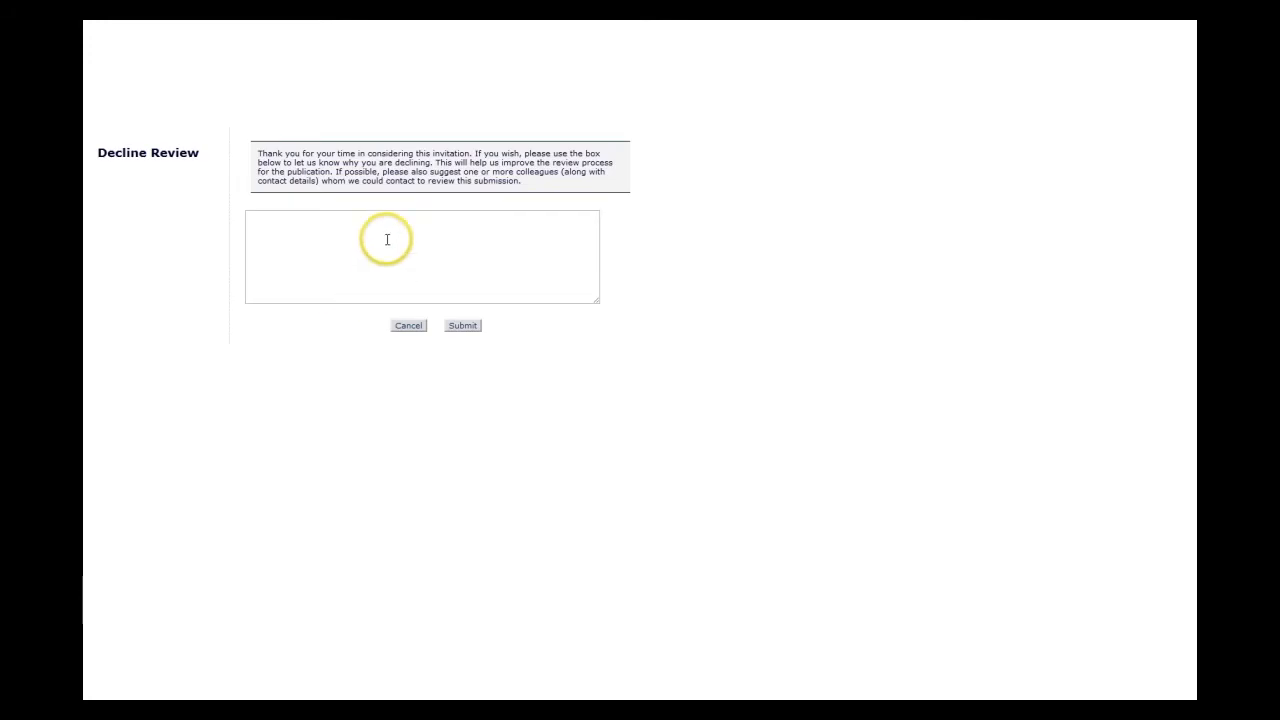
pyautogui.click(392, 240)
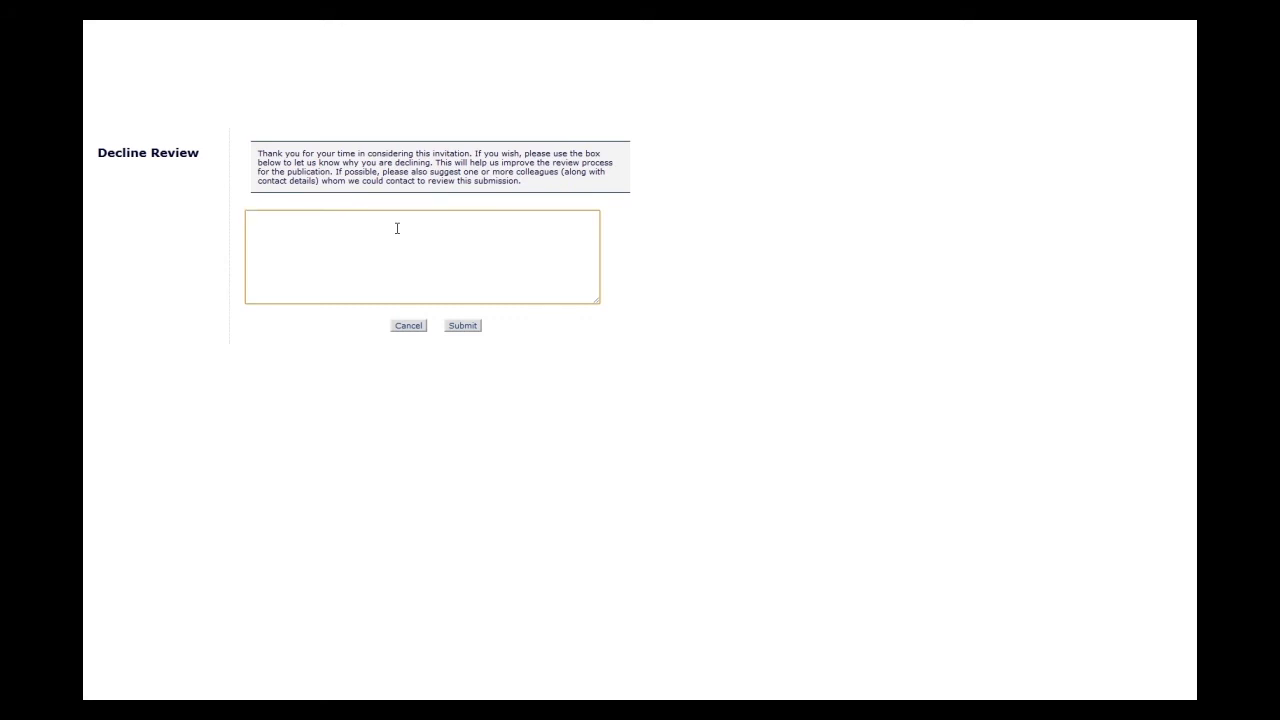
pyautogui.write('decline')
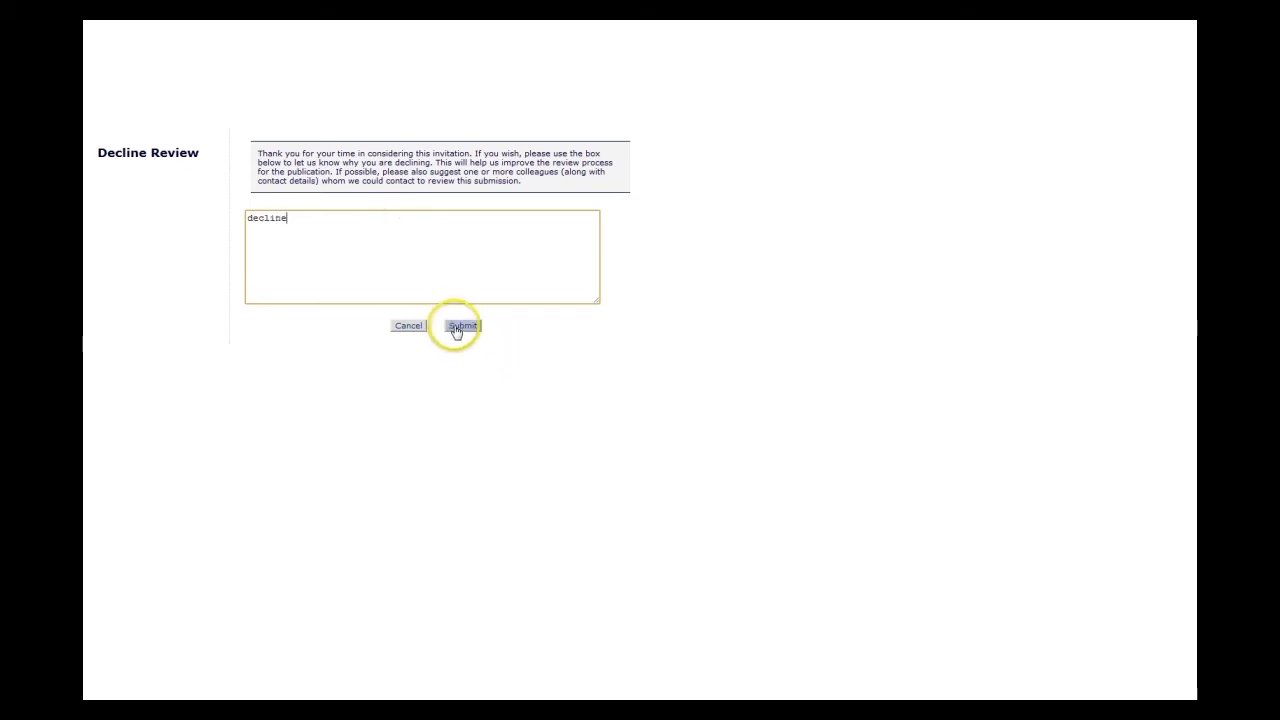
pyautogui.click(462, 324)
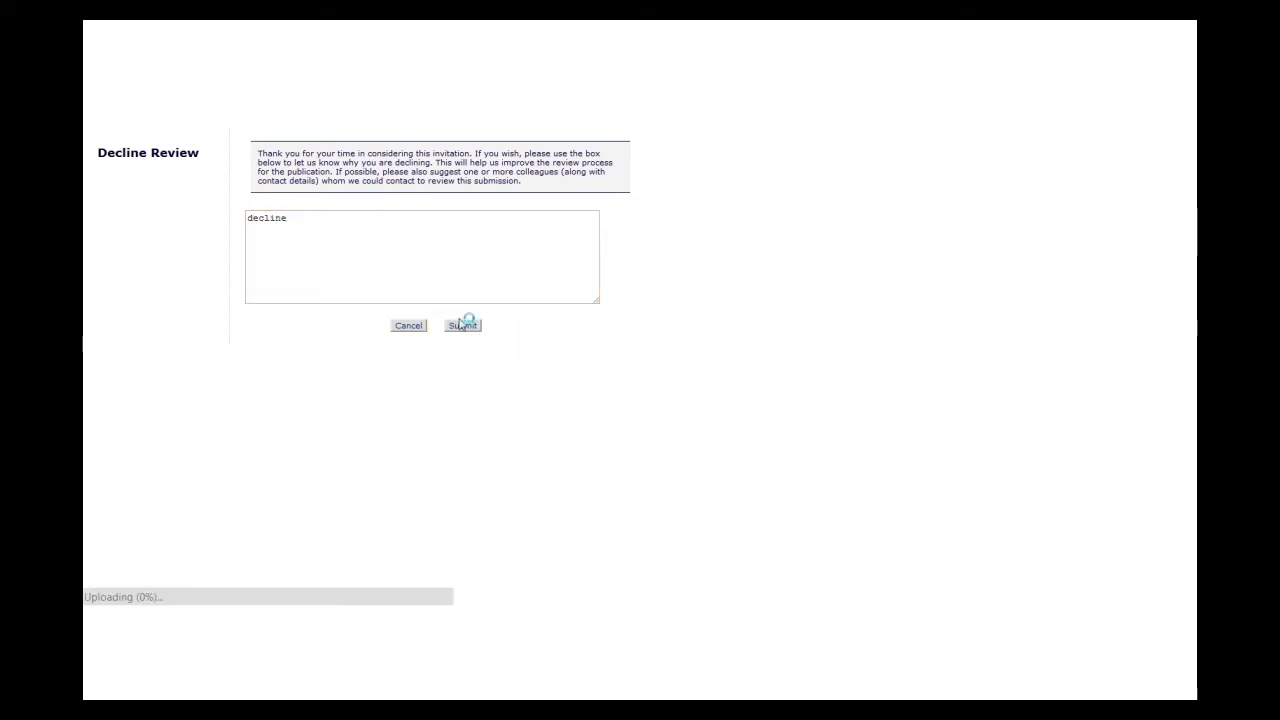